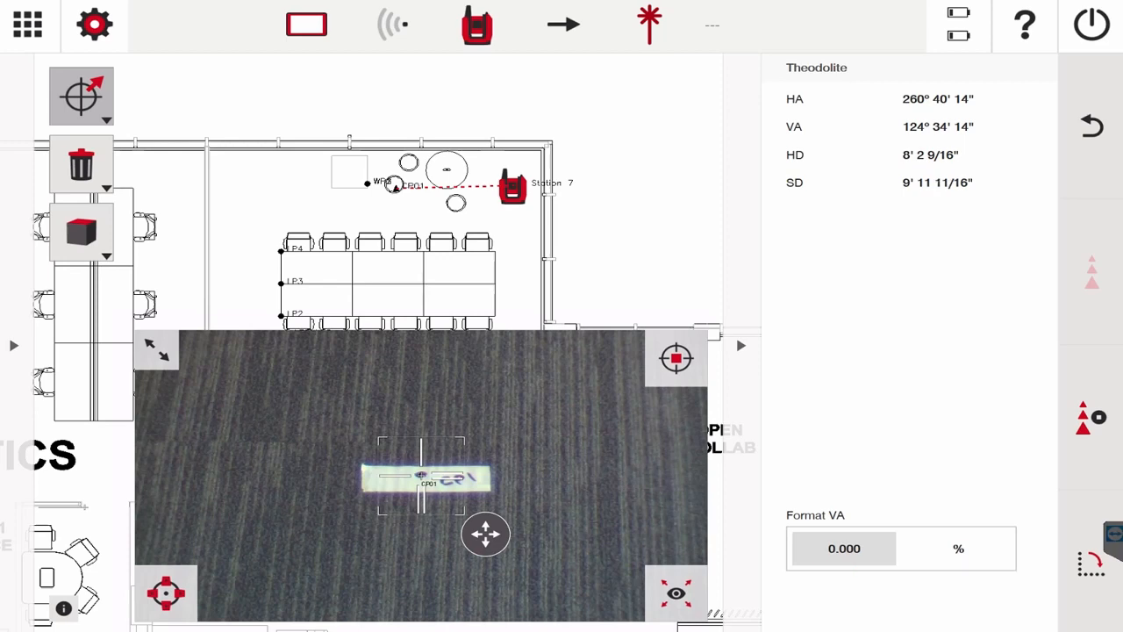
# Set the horizontal angle on CP01 to 0°00'00", replacing 260°40'14".
pyautogui.click(937, 98)
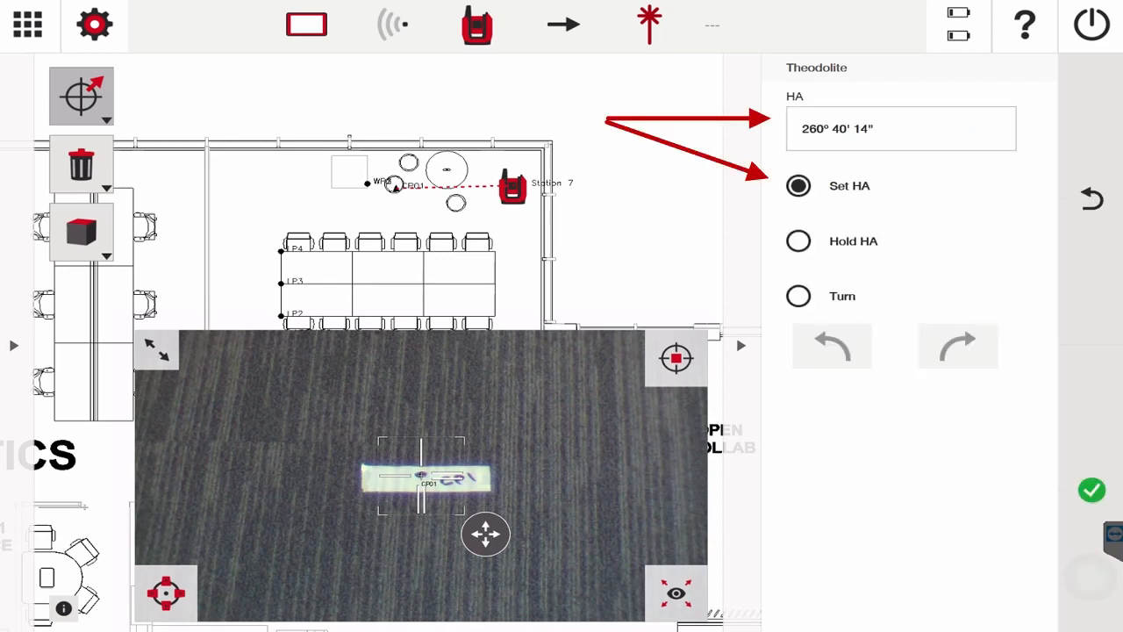
pyautogui.click(900, 129)
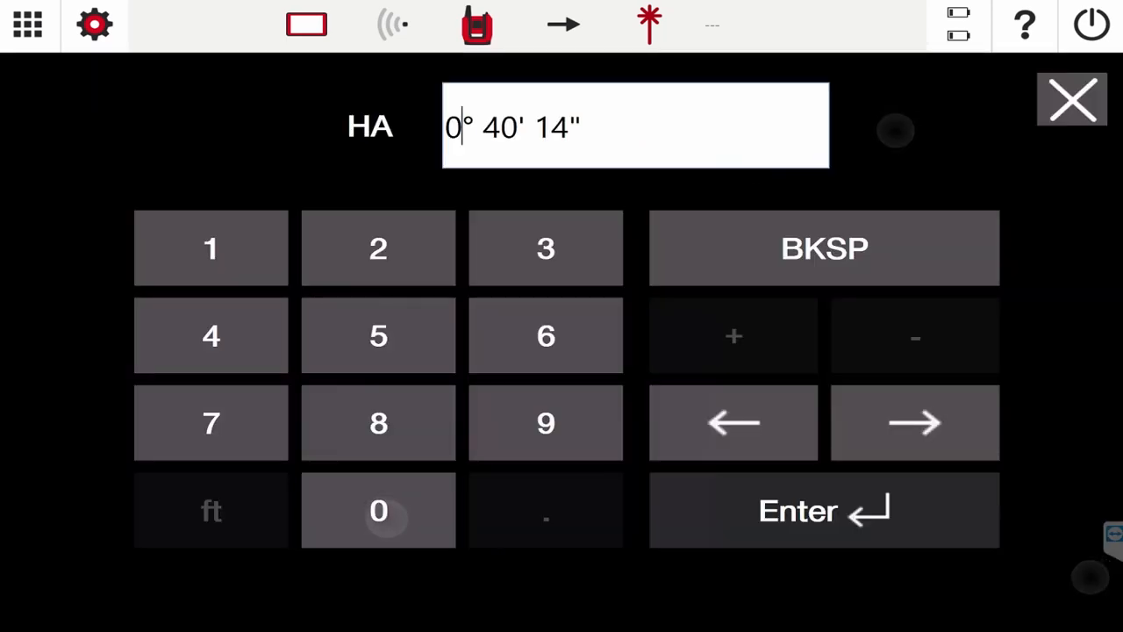
pyautogui.click(378, 509)
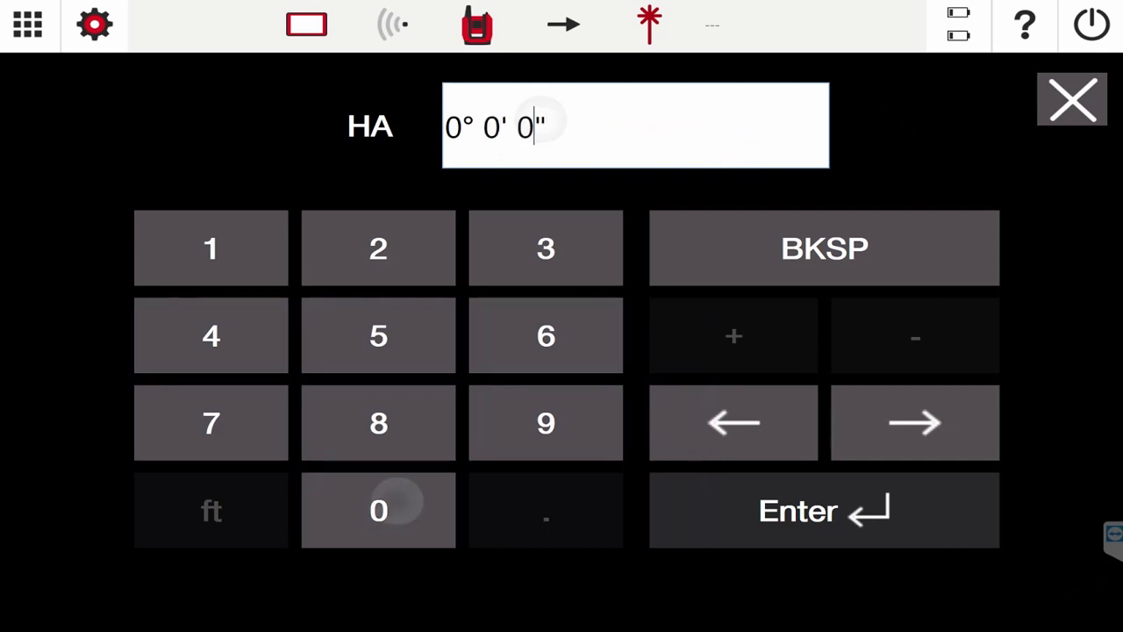
pyautogui.click(823, 510)
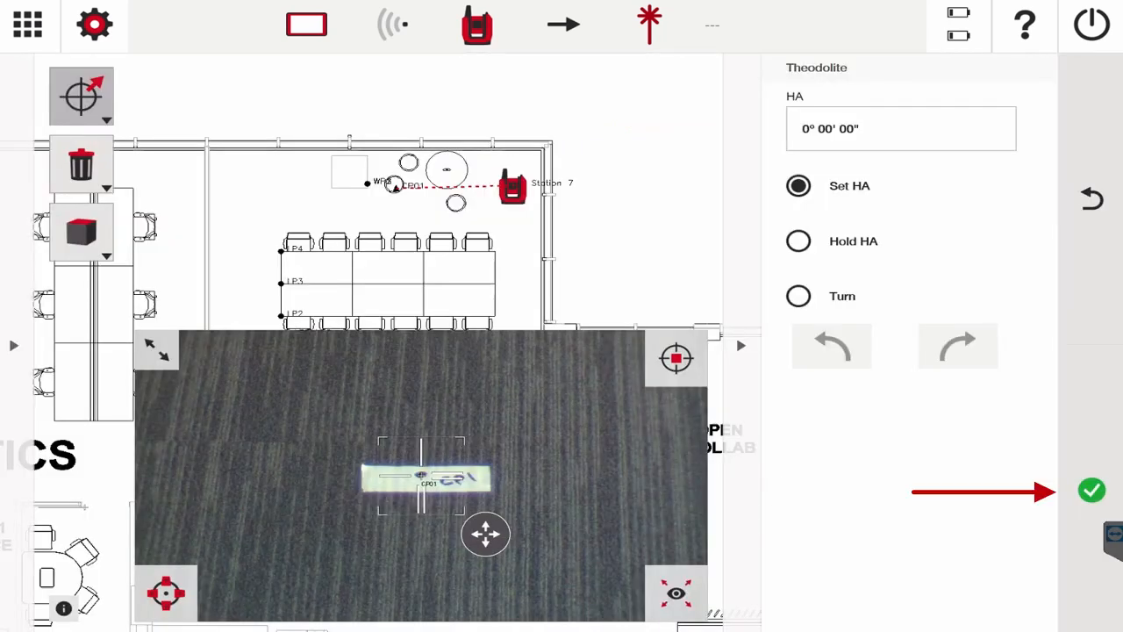
pyautogui.click(798, 185)
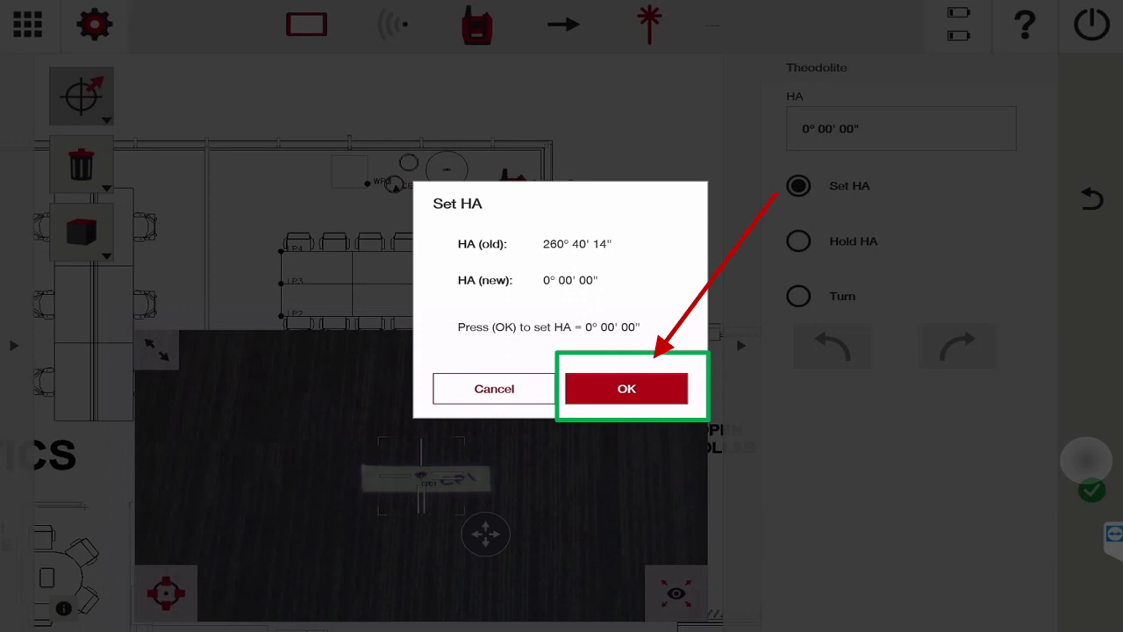
pyautogui.click(625, 389)
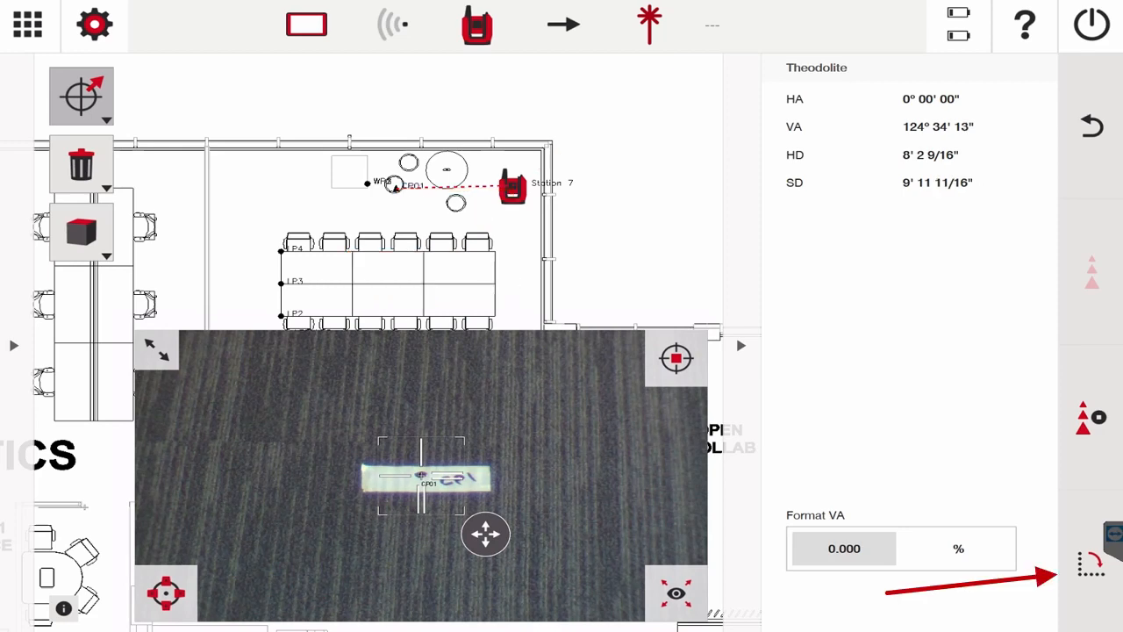
# Reopen the horizontal angle options to choose turning the instrument.
pyautogui.click(1091, 564)
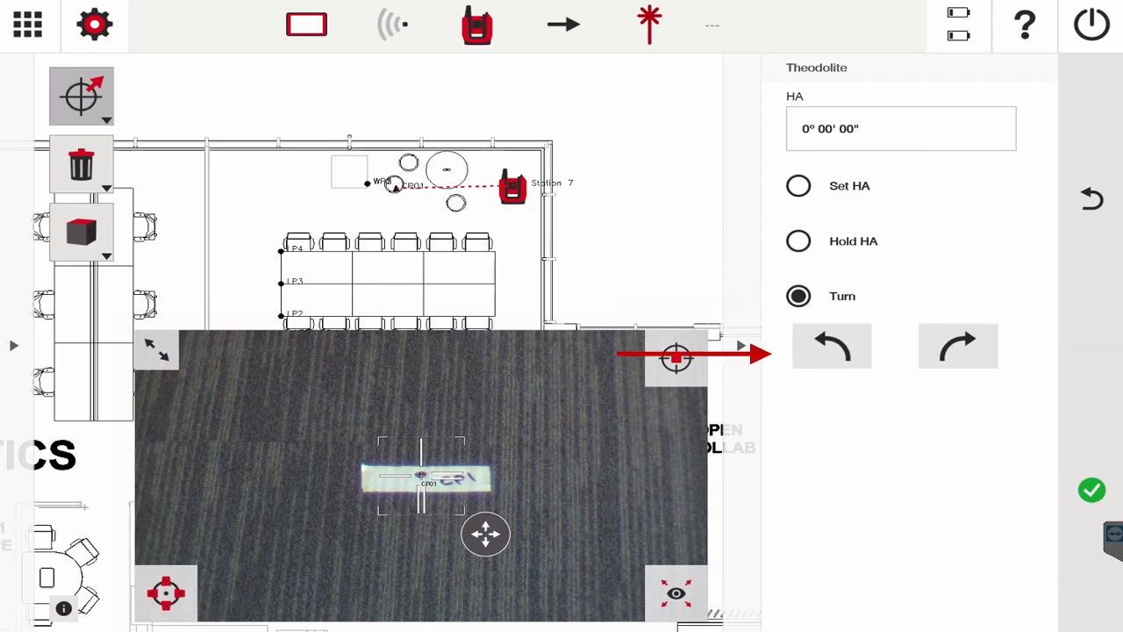
# Turn the instrument left to a horizontal angle of 270°00'00" and confirm.
pyautogui.click(957, 346)
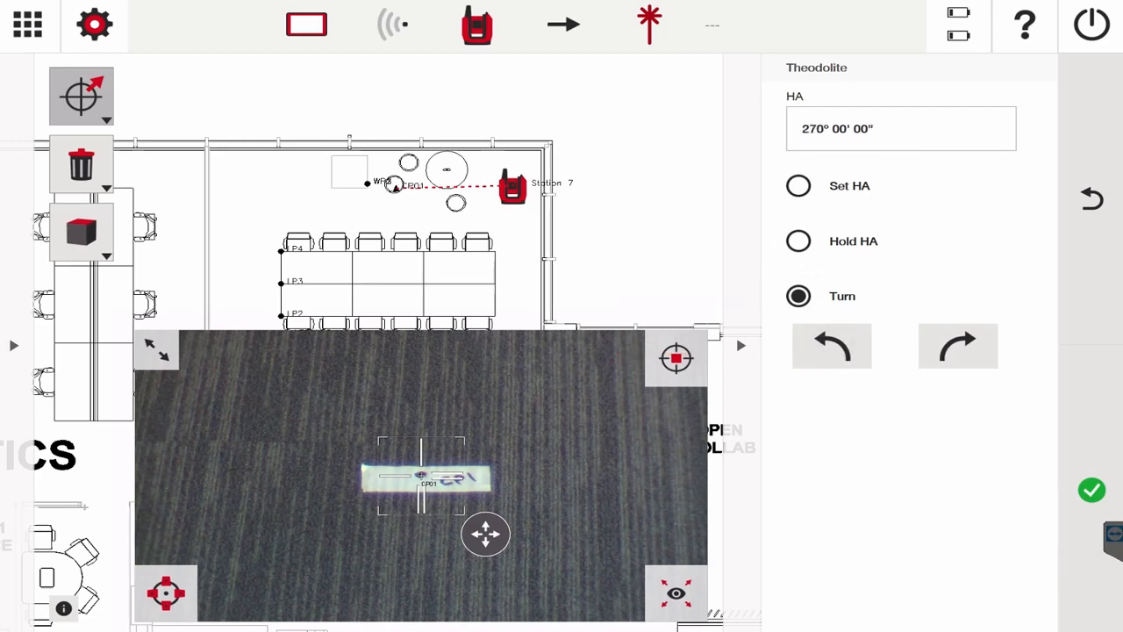
pyautogui.click(957, 345)
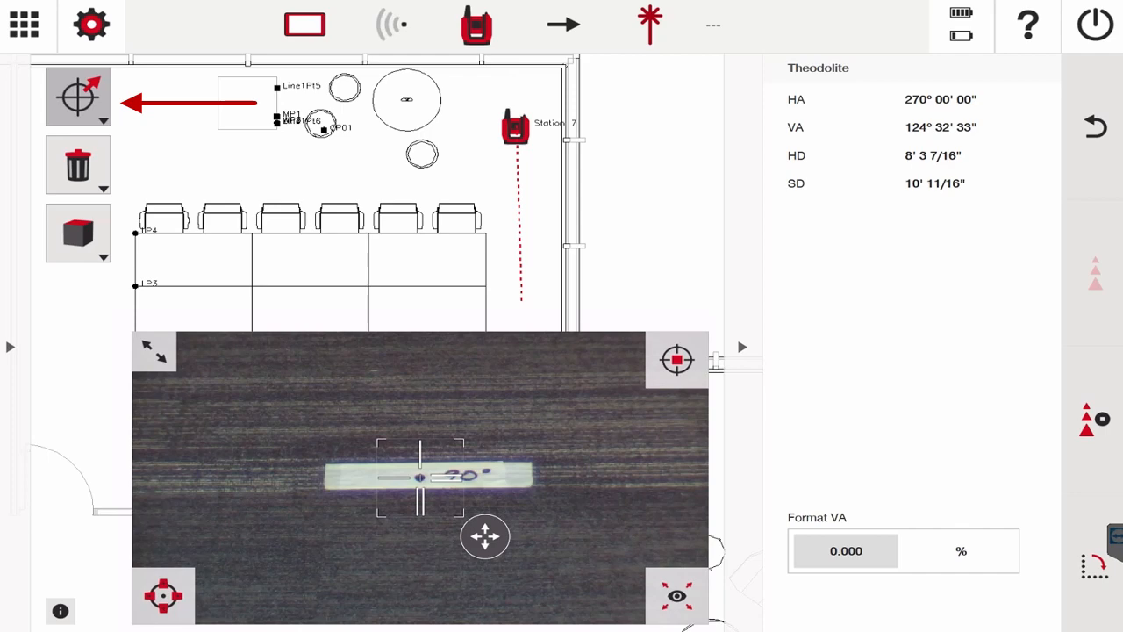
# Switch to the Layout application and open the Angle 3 Points COGO tool.
pyautogui.click(92, 24)
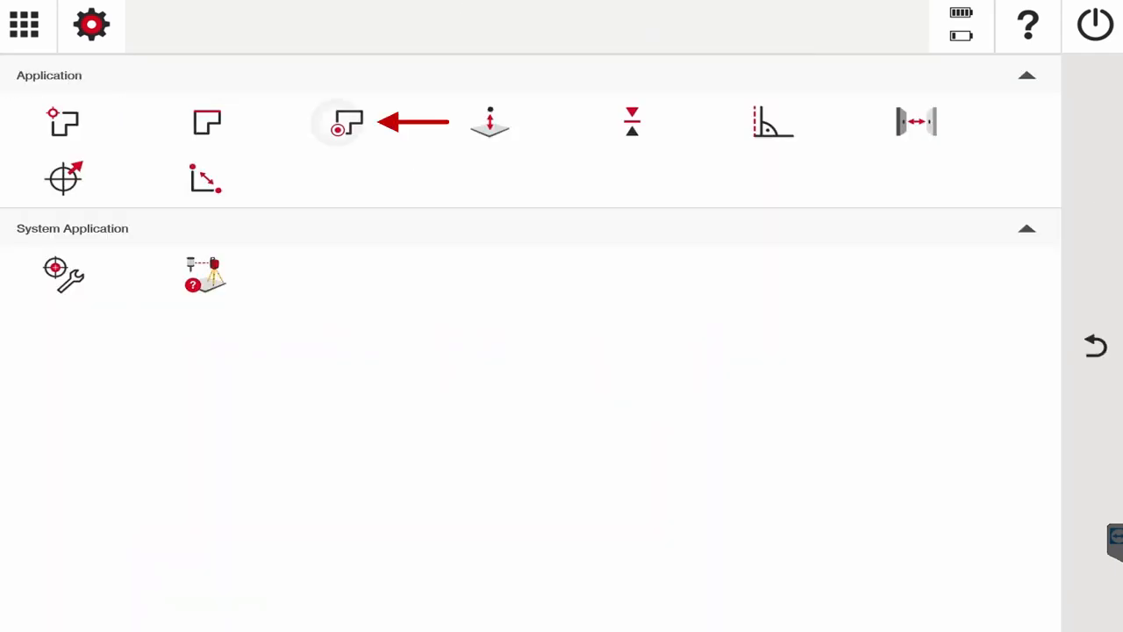
pyautogui.click(338, 123)
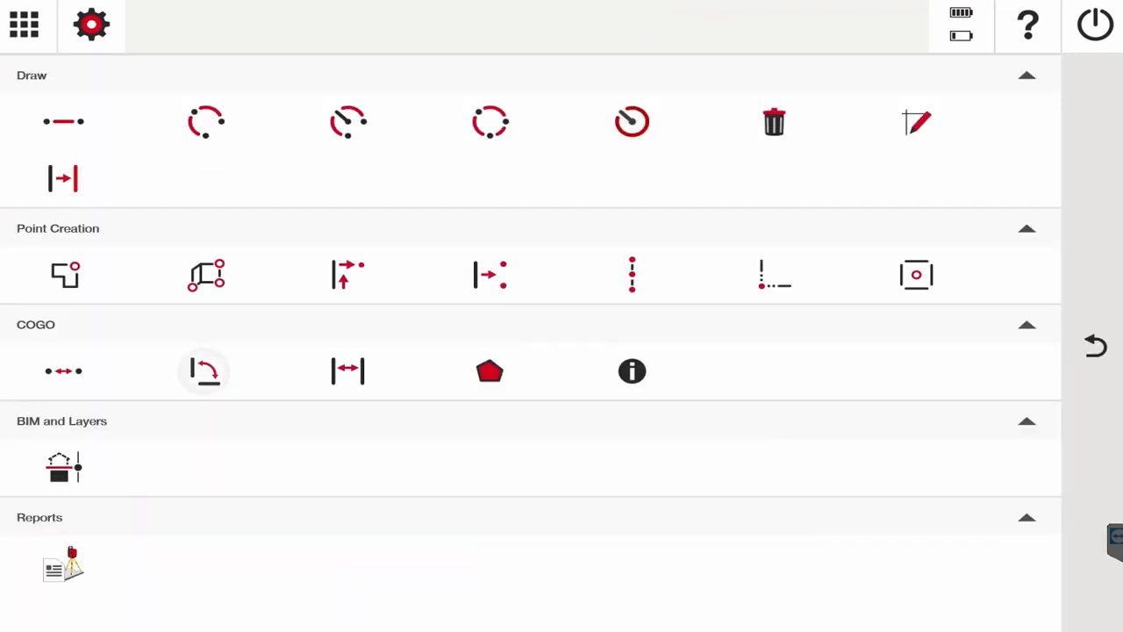
pyautogui.click(207, 370)
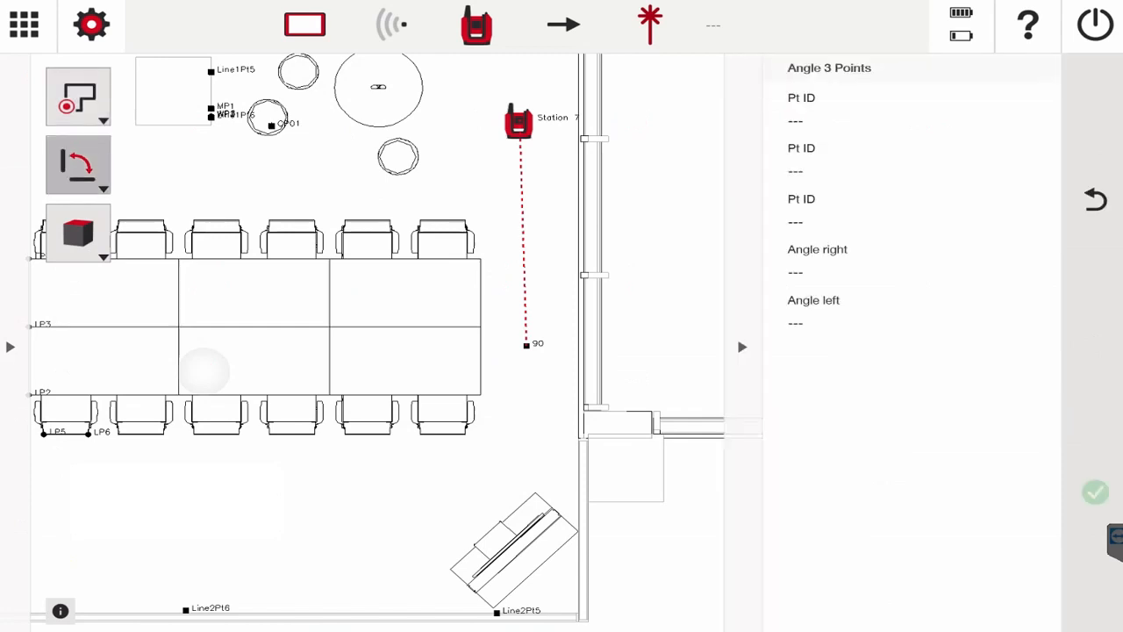